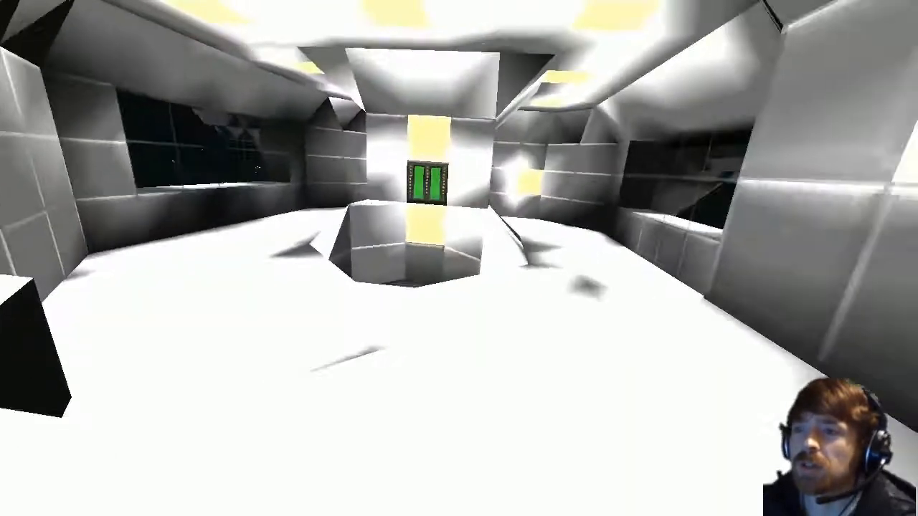
mouse_move(459, 258)
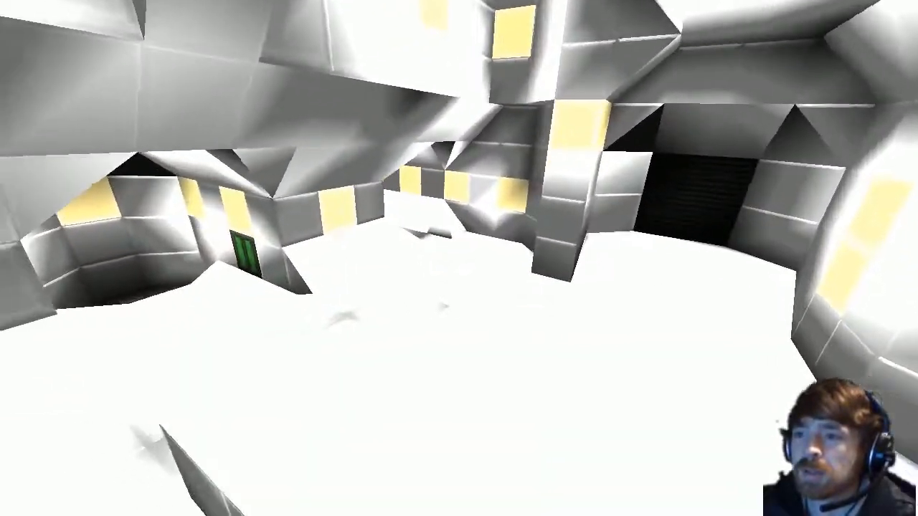
mouse_move(459, 258)
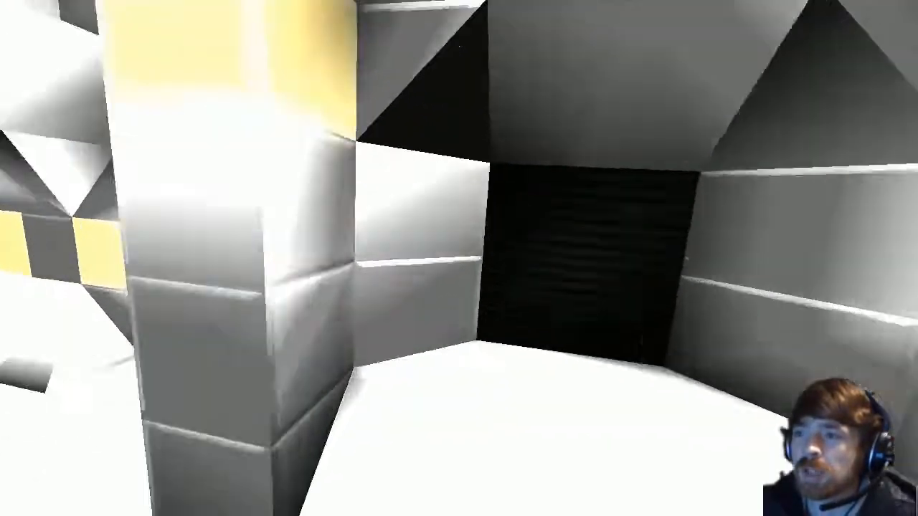